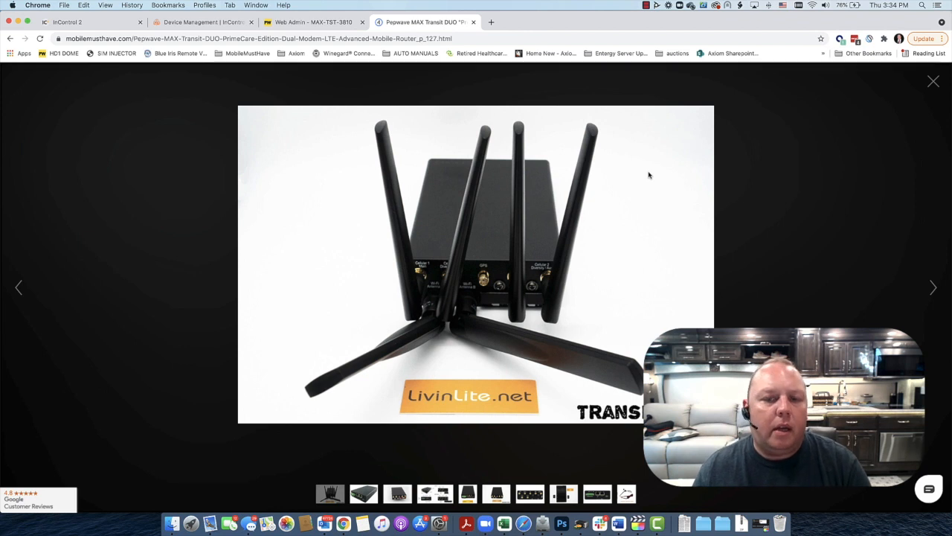
mouse_move(643, 179)
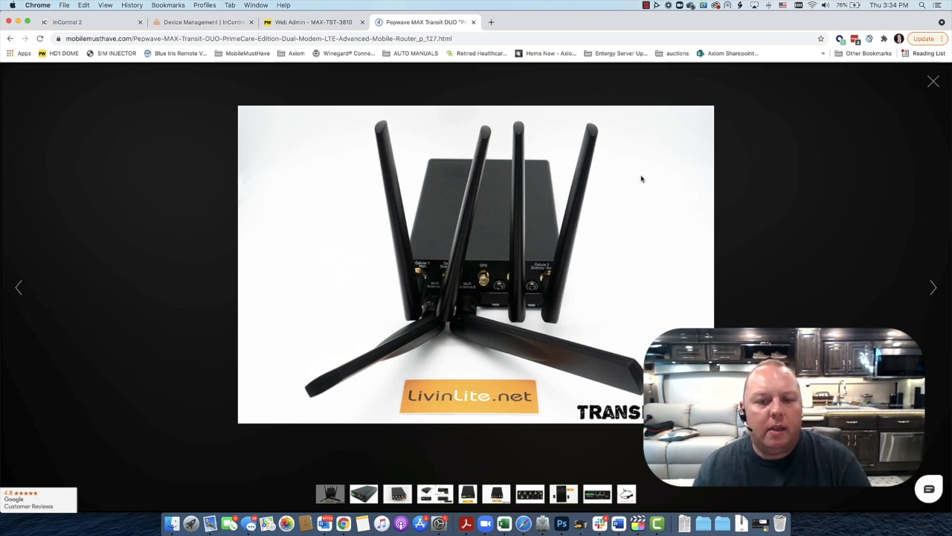
mouse_move(445, 275)
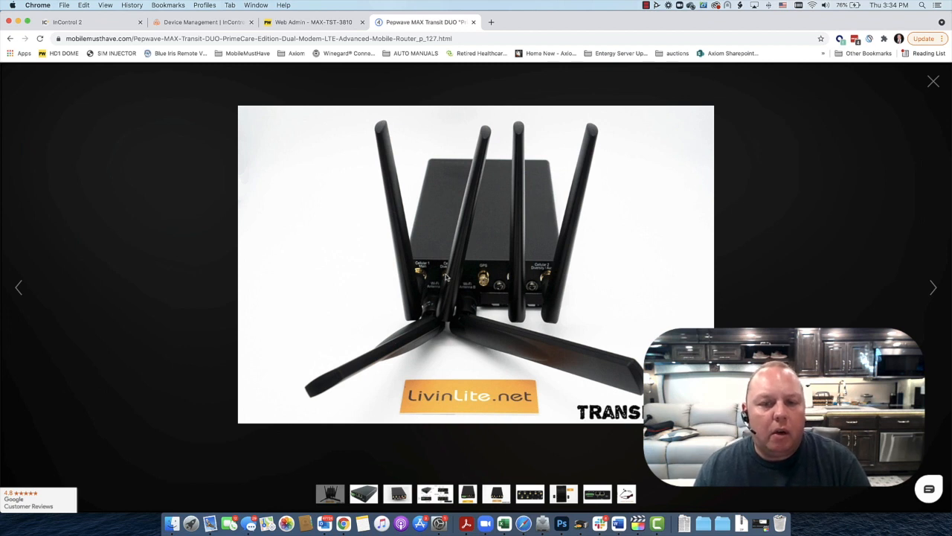
mouse_move(558, 290)
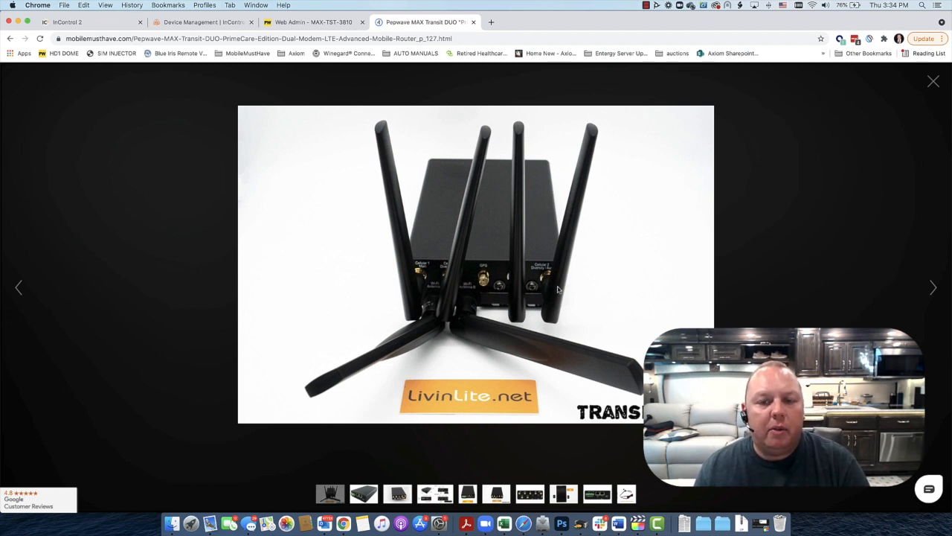
mouse_move(458, 279)
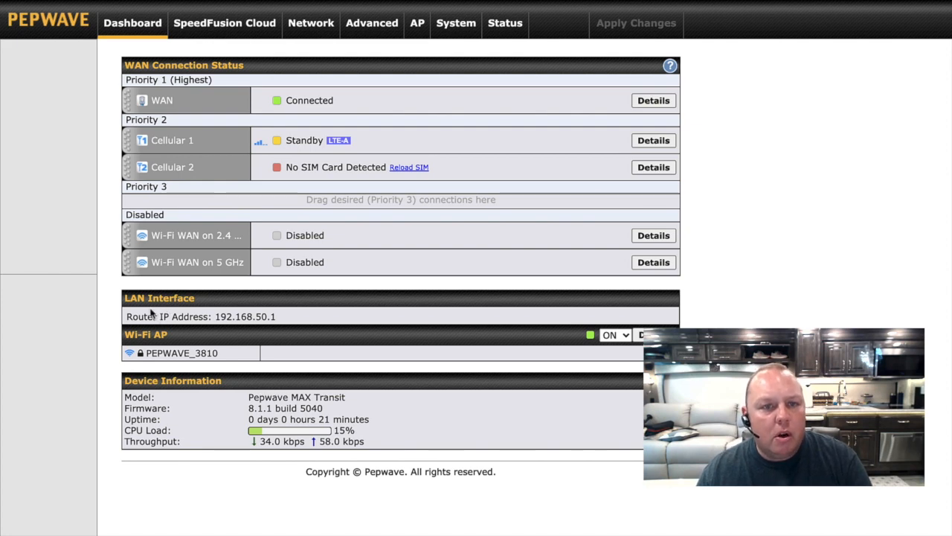
mouse_move(379, 74)
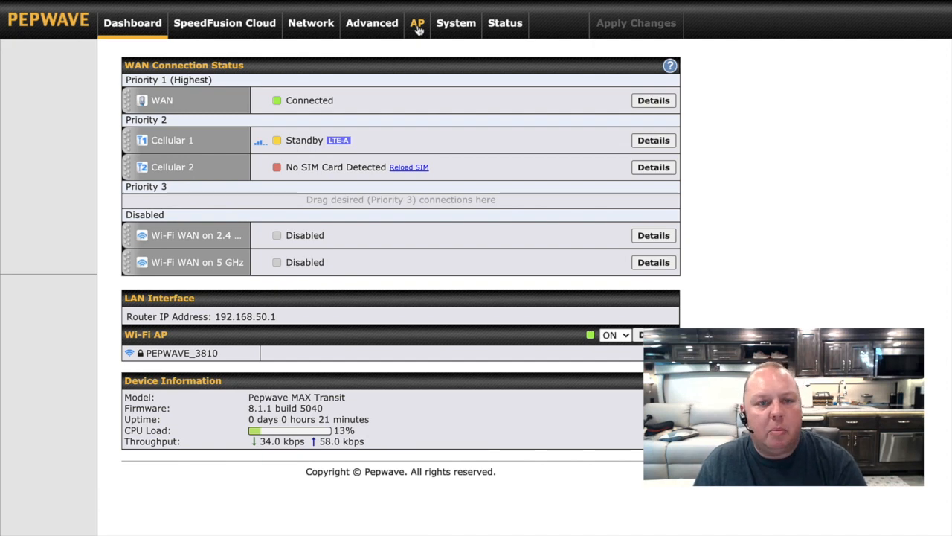
- Go to the AP section to show the Wireless SSID list with PEPWAVE_3810
click(417, 23)
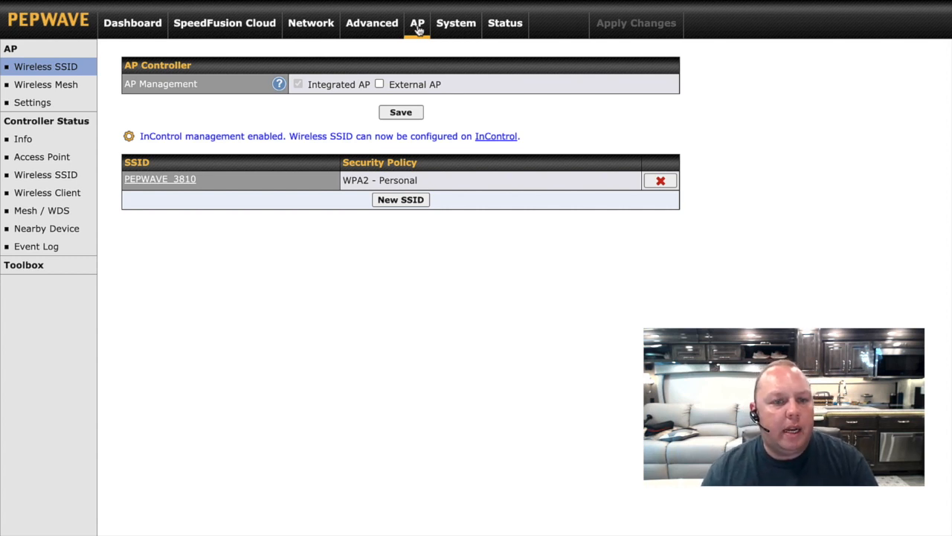
mouse_move(400, 101)
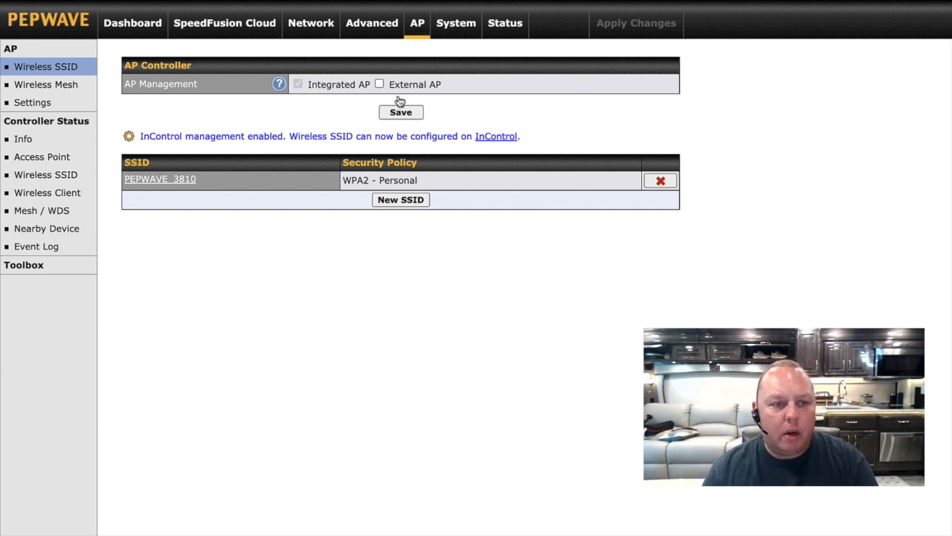
mouse_move(400, 199)
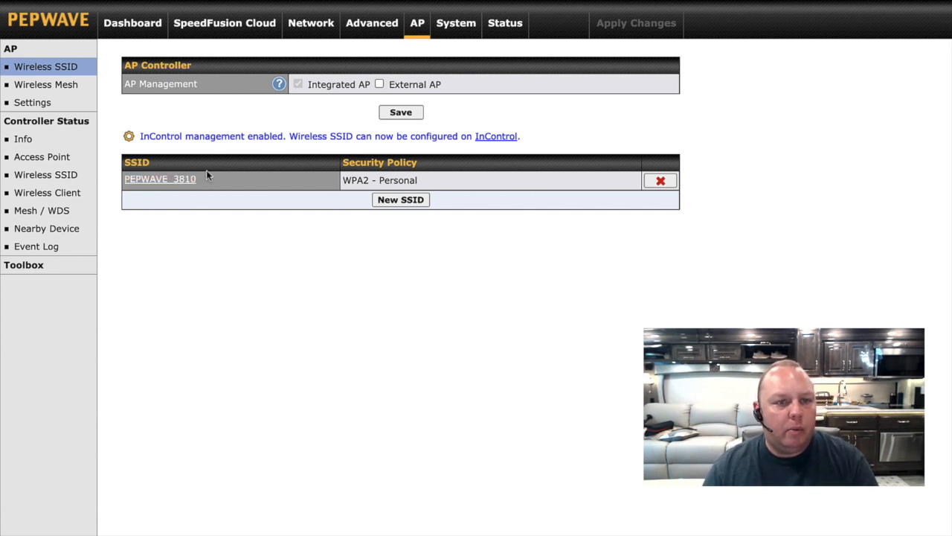
- Create a new SSID named 'Smith Family 2ghz'
click(400, 199)
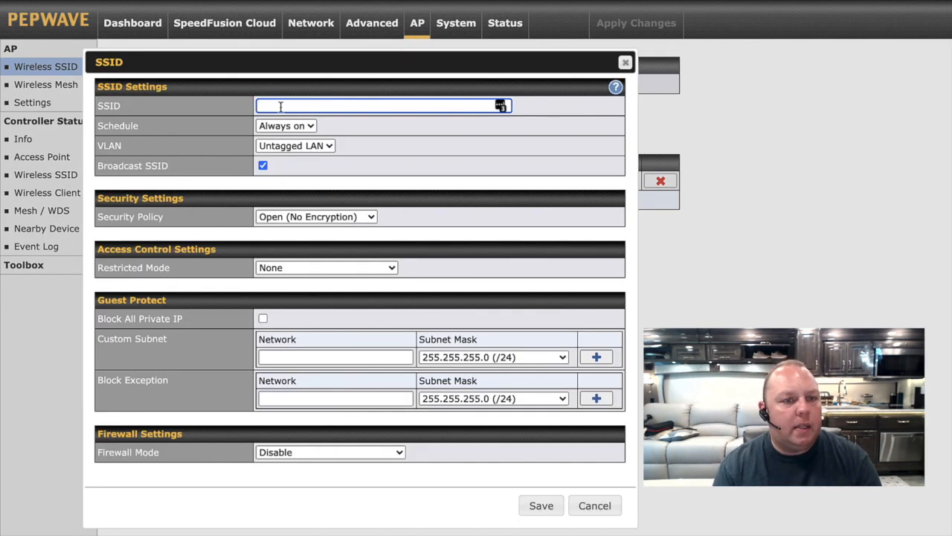
text(m)
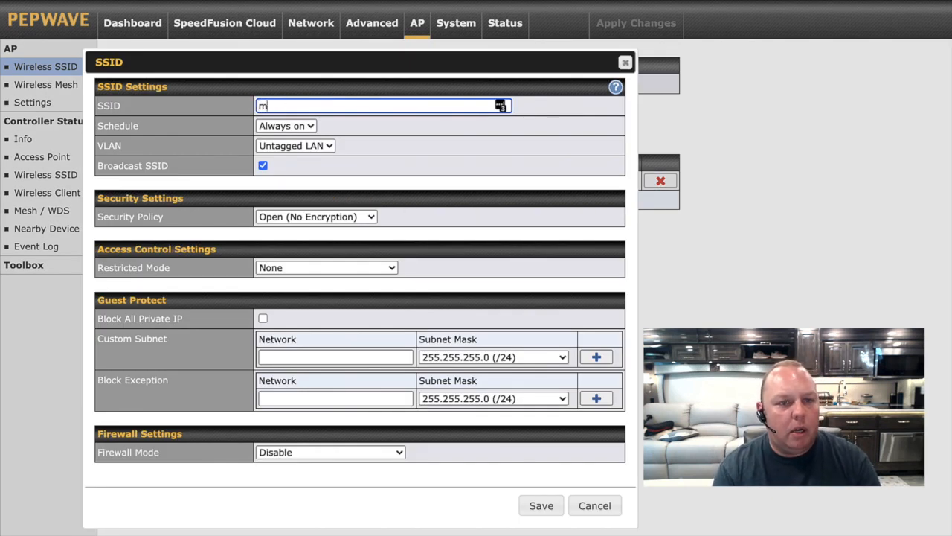
text(Smith Famil)
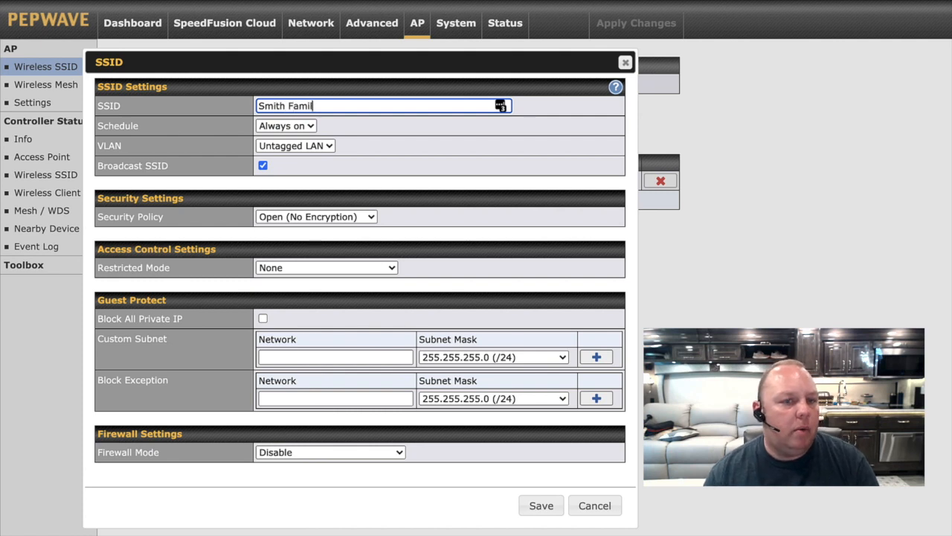
text(y 2ghz)
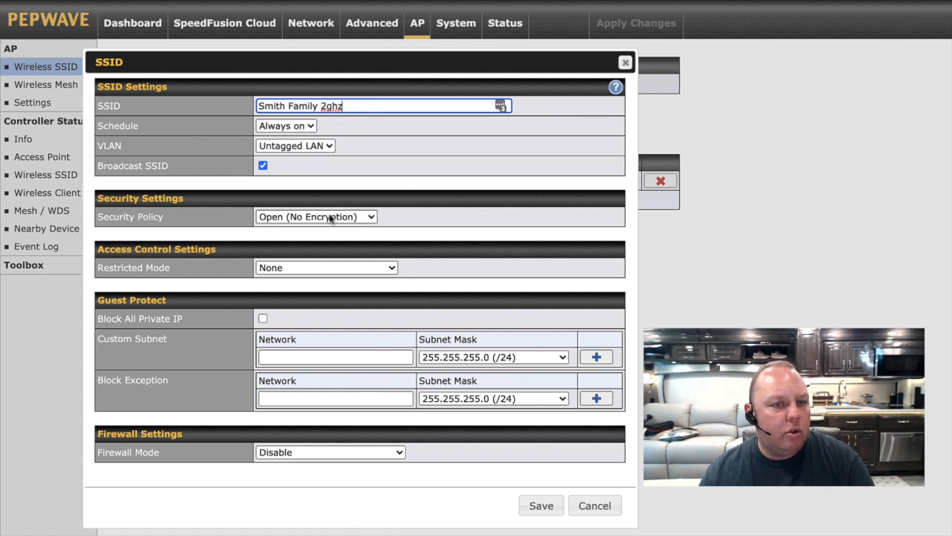
- Review the Security Policy choices for the new SSID, leaving it on Open for now
click(316, 218)
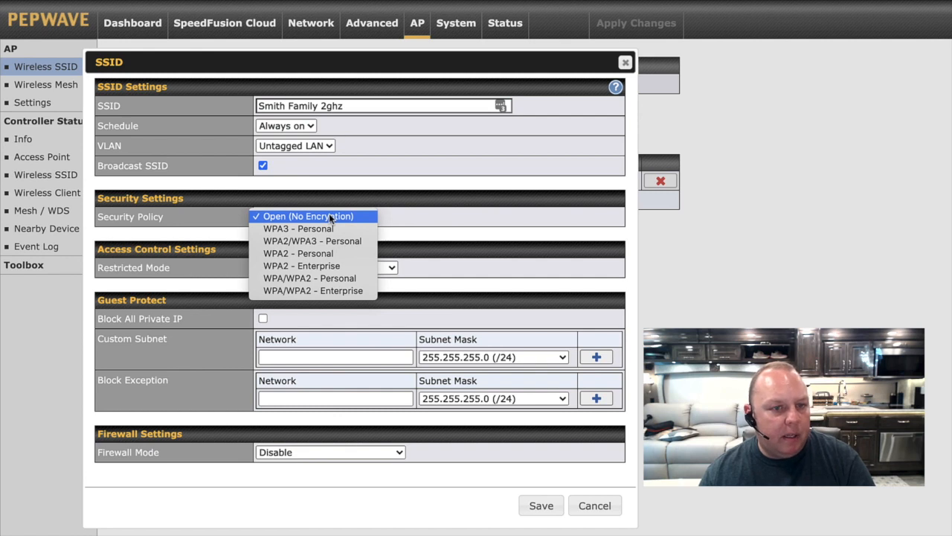
mouse_move(312, 241)
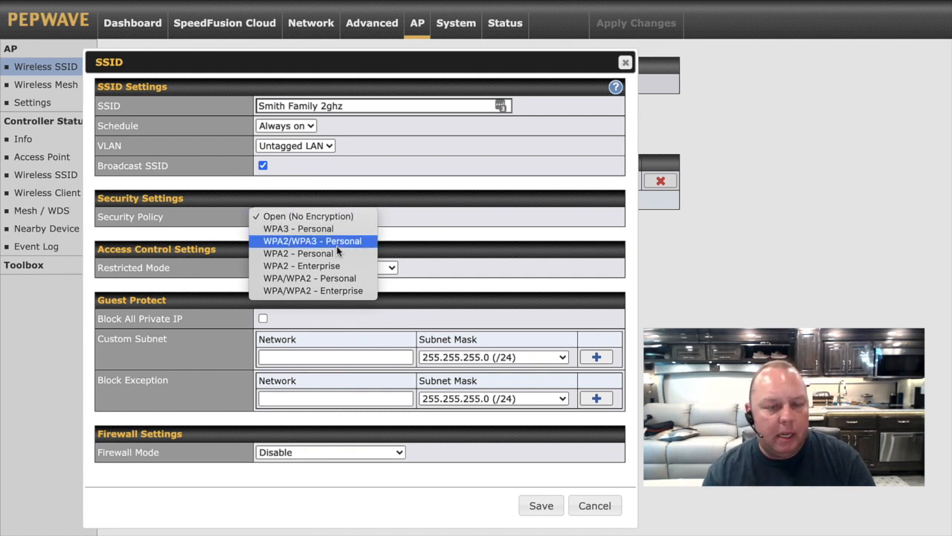
mouse_move(297, 253)
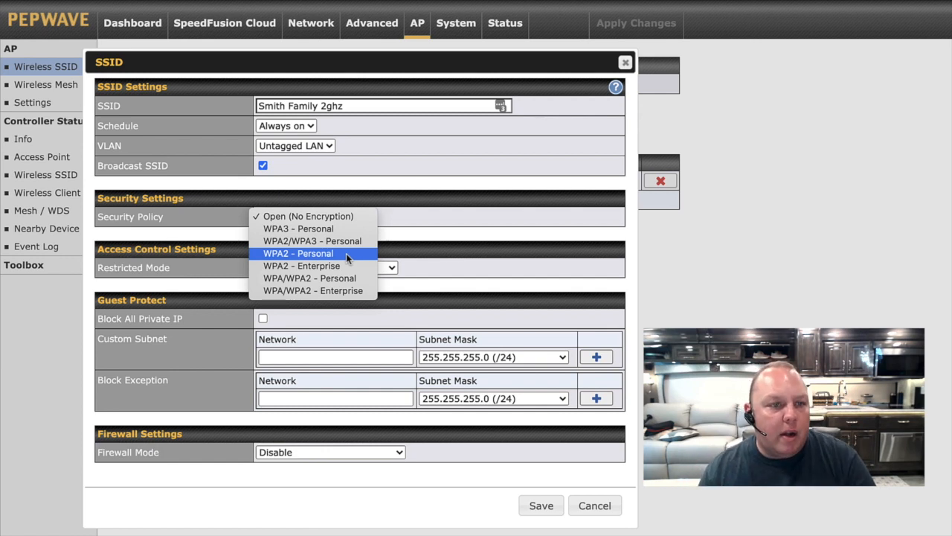
mouse_move(372, 180)
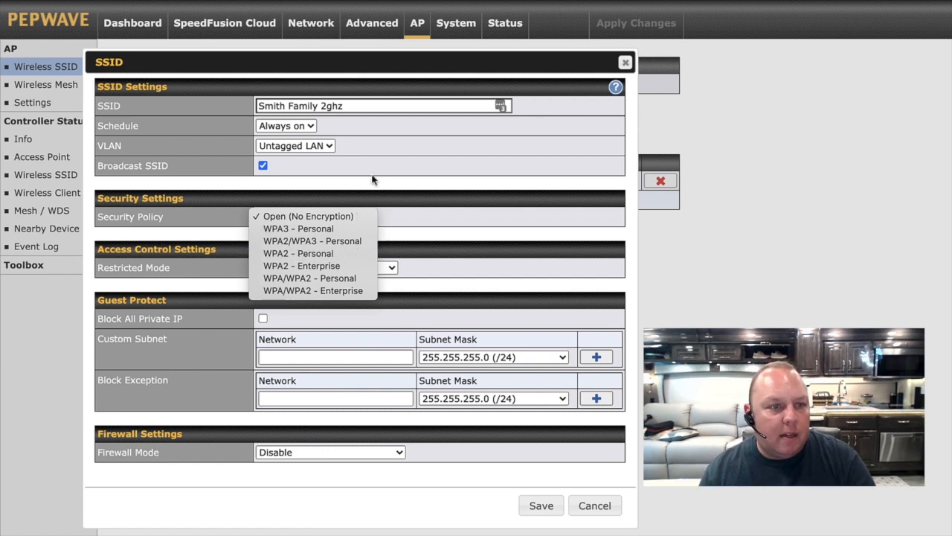
click(306, 216)
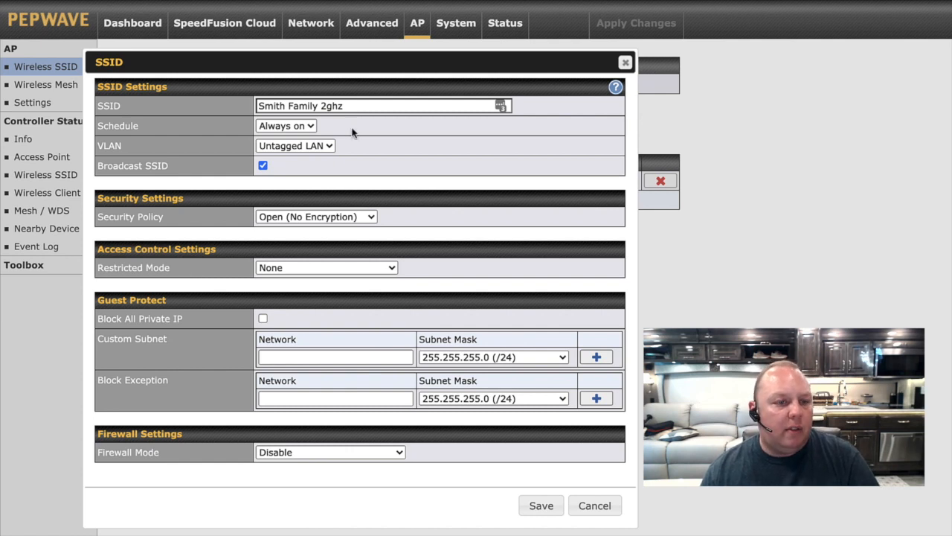
mouse_move(260, 186)
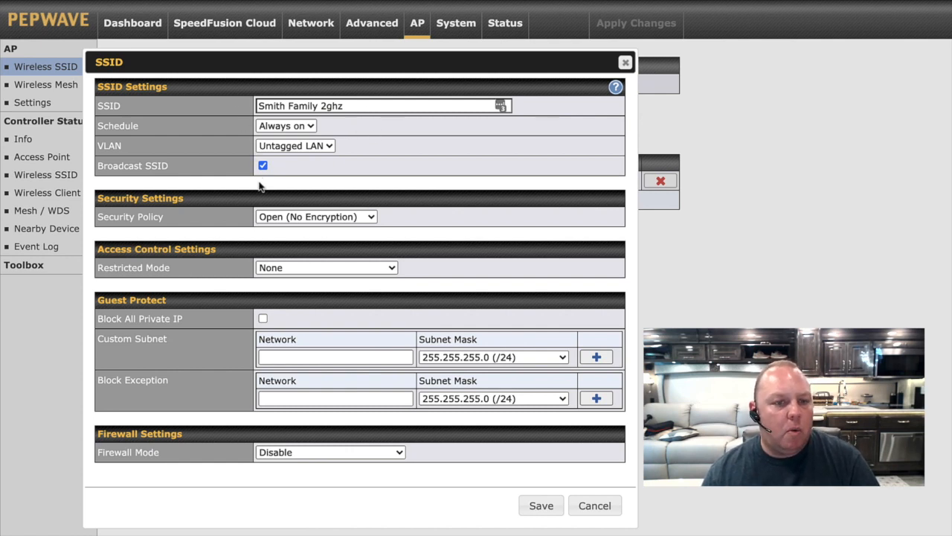
click(315, 217)
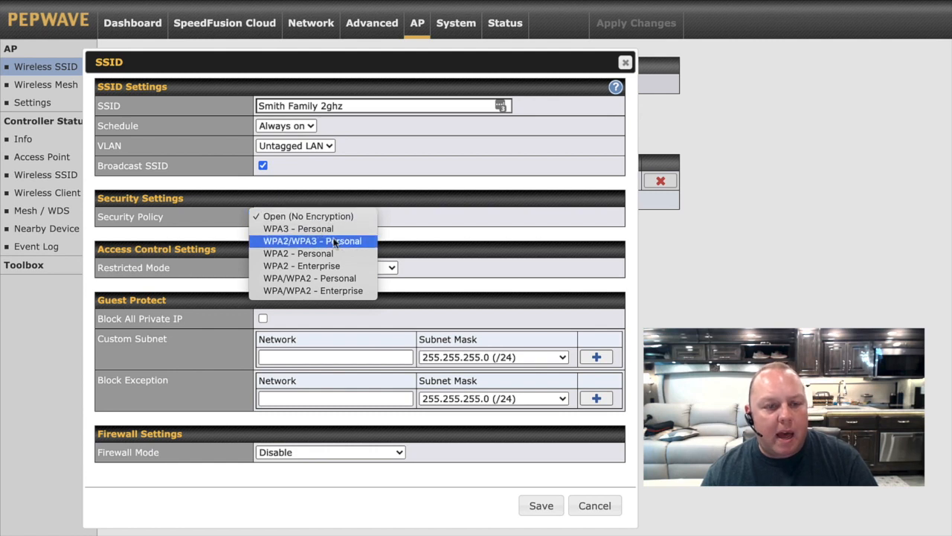
mouse_move(335, 253)
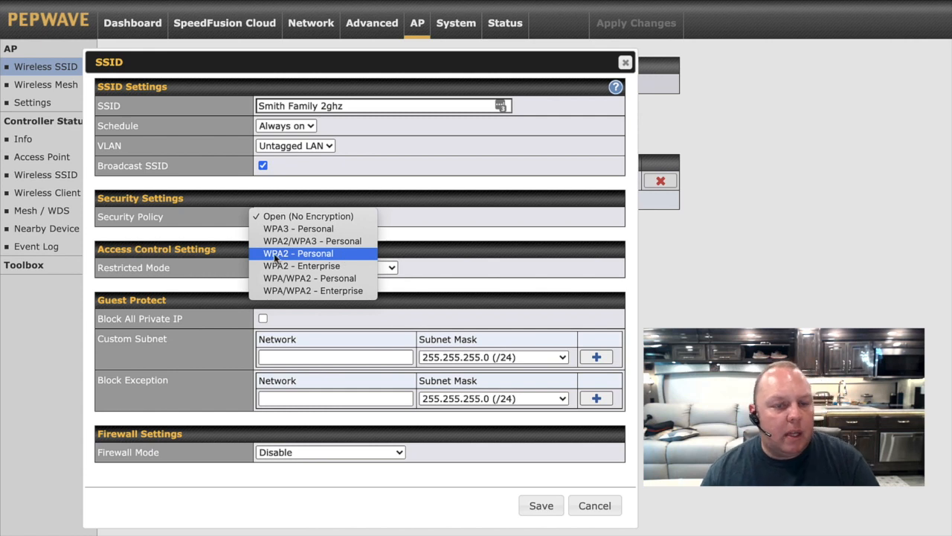
- Set the Smith Family 2ghz security policy to WPA2 - Personal
click(298, 253)
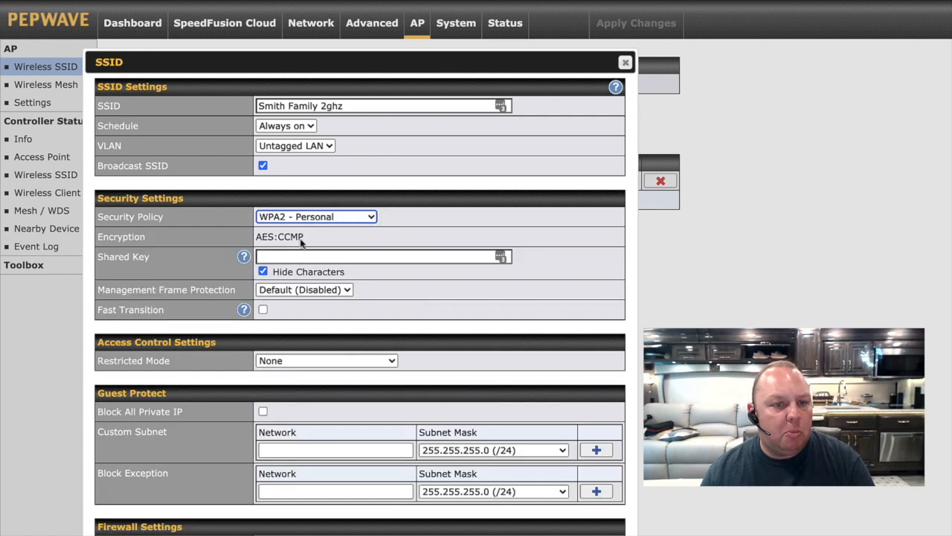
click(315, 217)
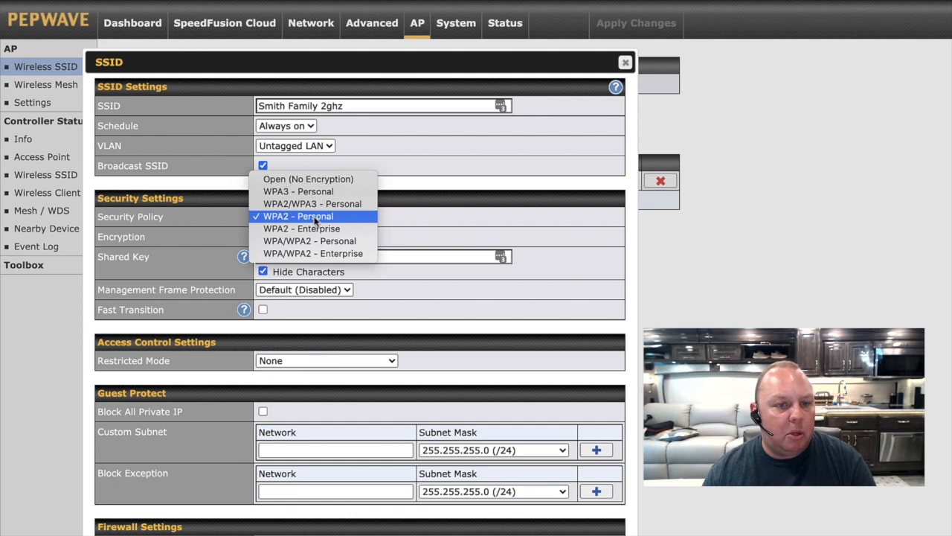
mouse_move(309, 241)
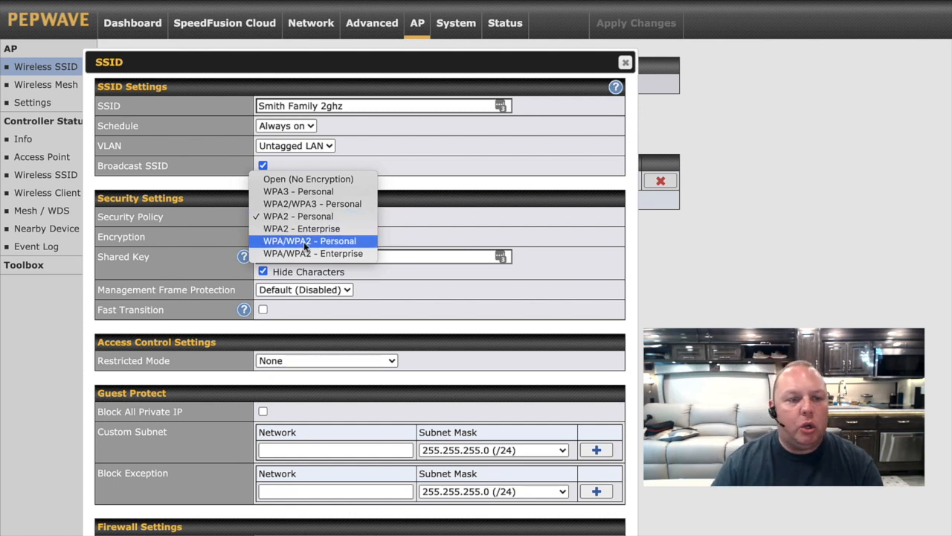
click(297, 215)
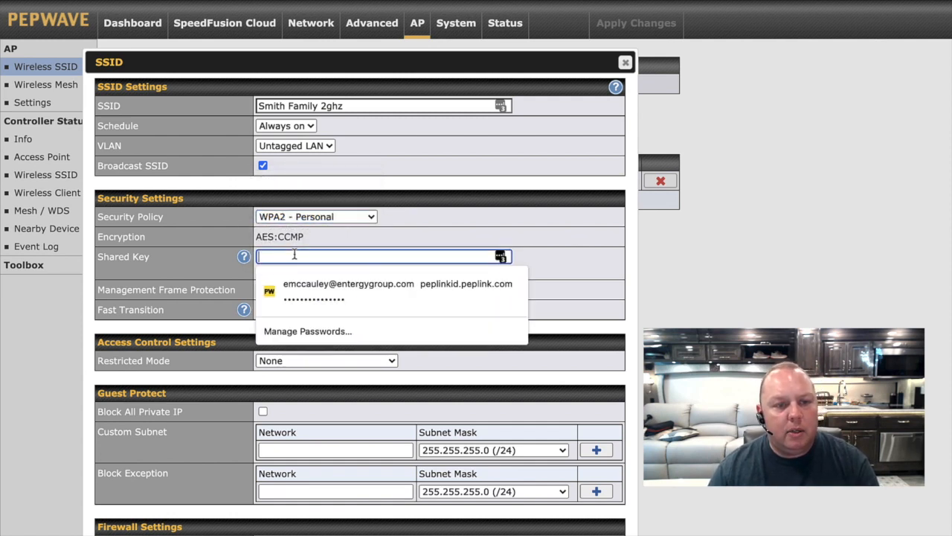
click(316, 217)
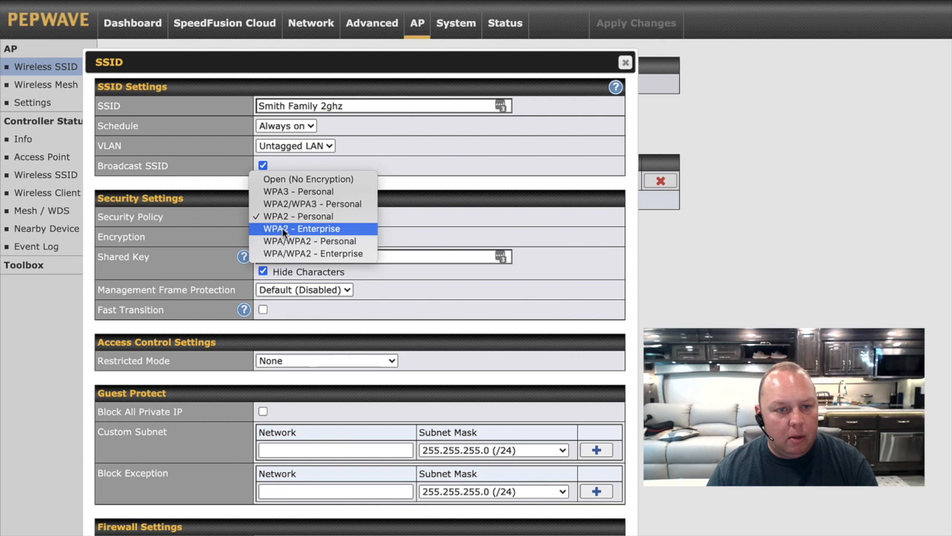
mouse_move(298, 215)
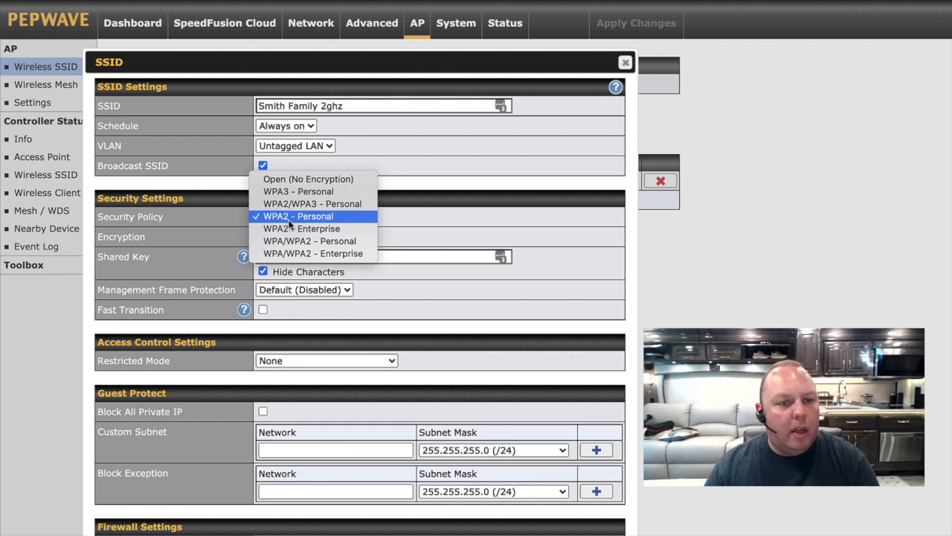
click(297, 216)
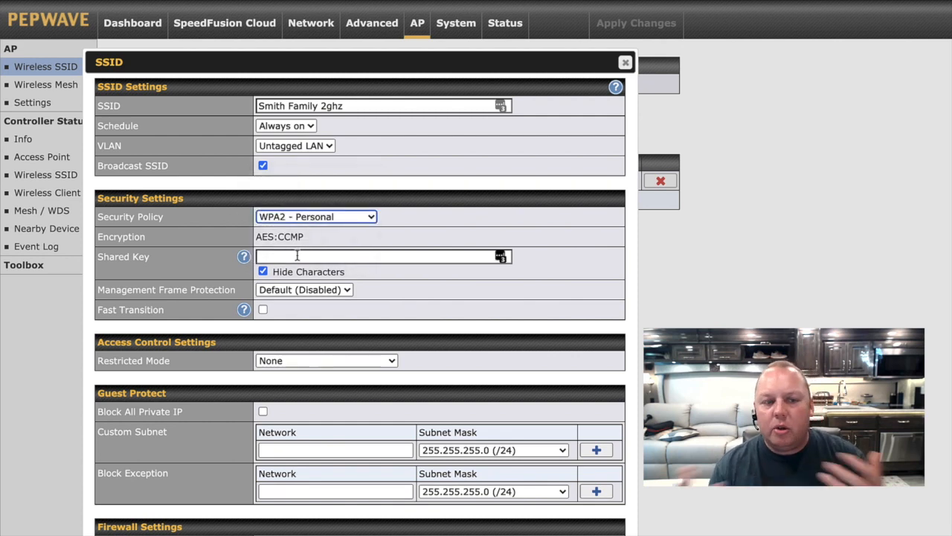
- Enter the shared key and show it in plain text by unchecking Hide Characters
click(379, 256)
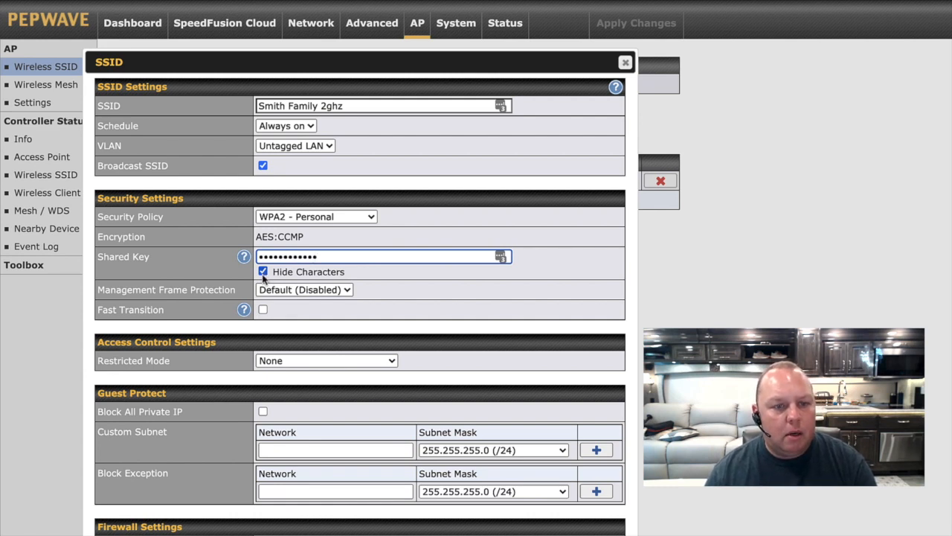
click(261, 270)
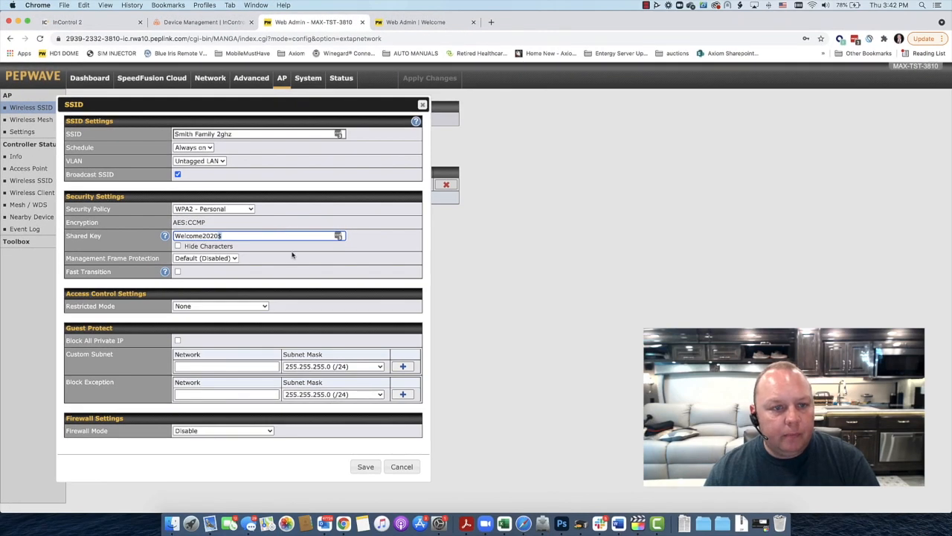
- Save Smith Family 2ghz and start a second SSID named 'Smith Family 5ghz'
click(366, 467)
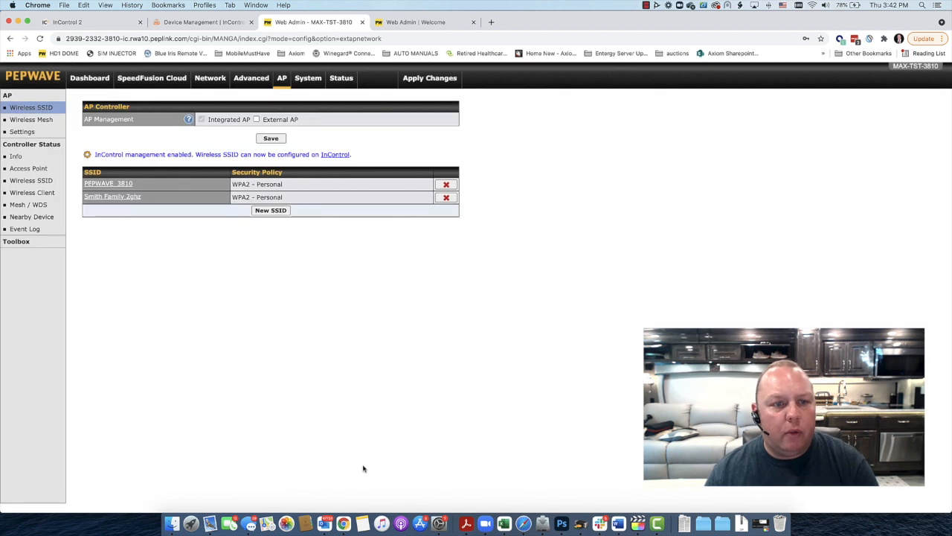
click(271, 210)
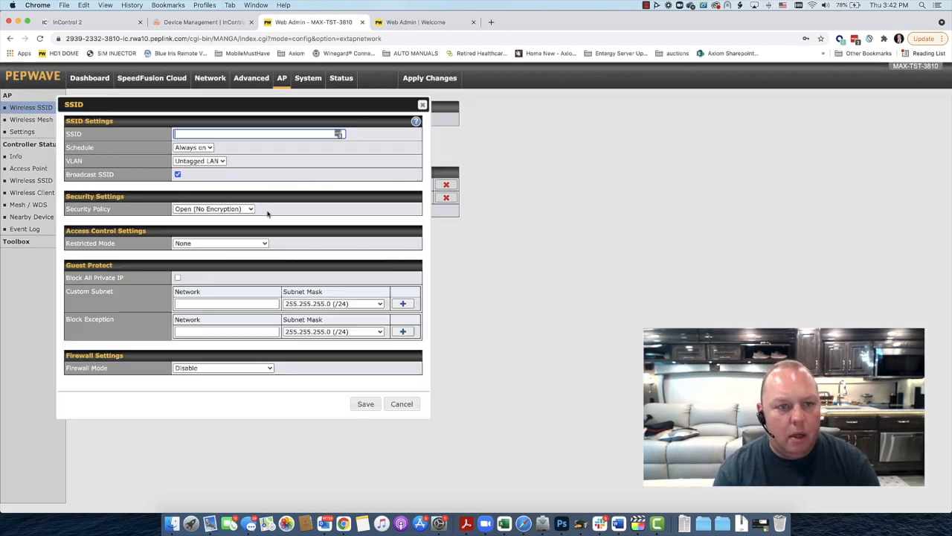
text(Smith Family 5ghz)
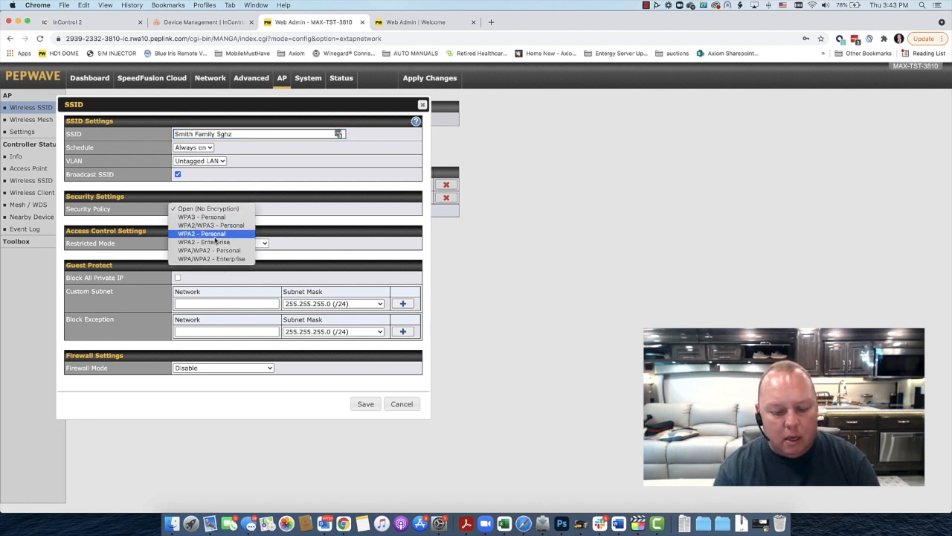
click(203, 234)
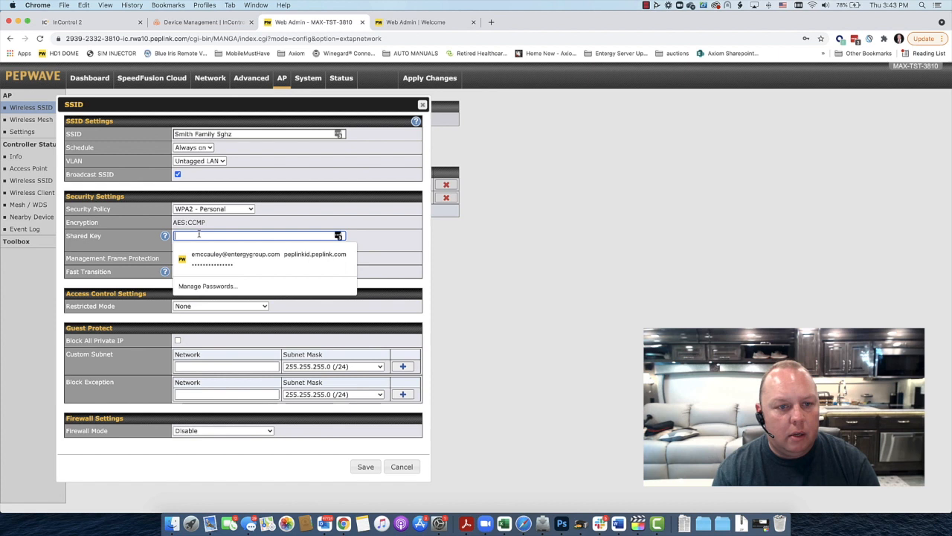
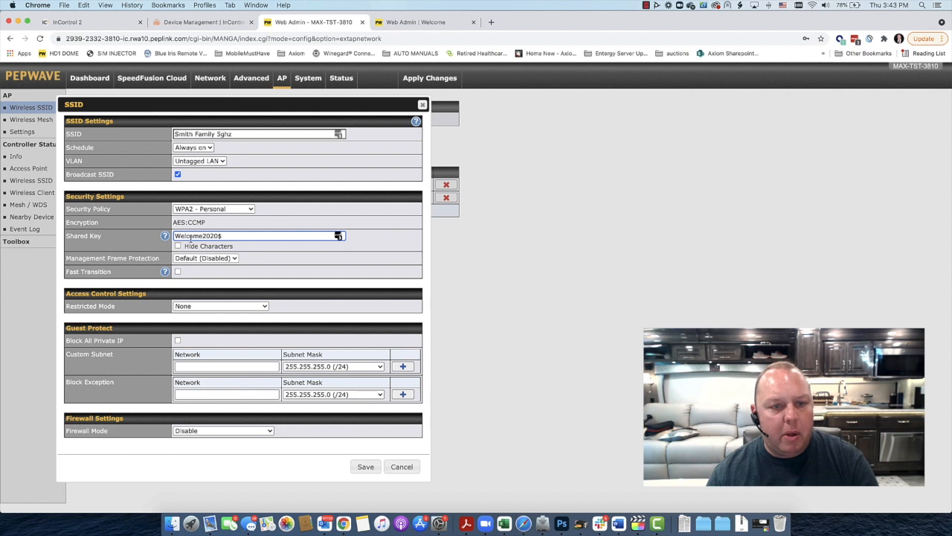
mouse_move(281, 439)
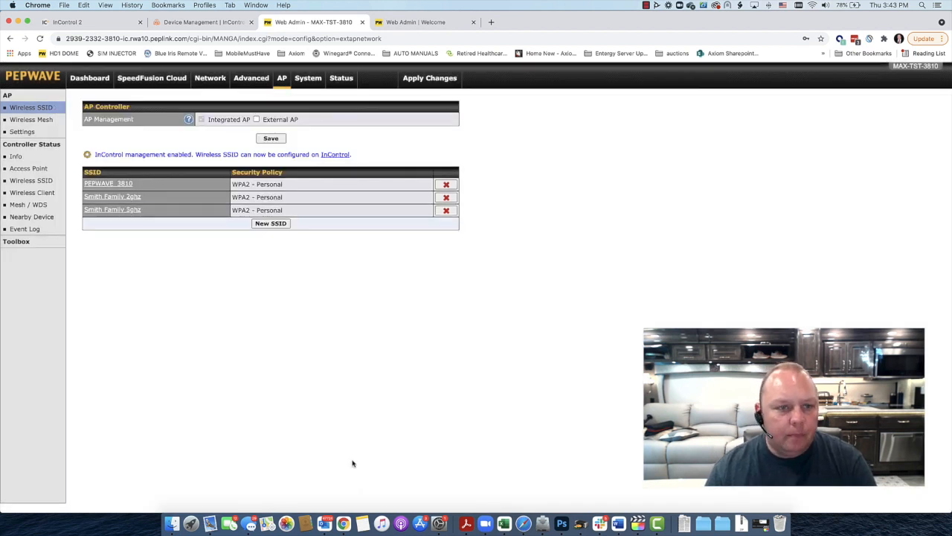
mouse_move(357, 440)
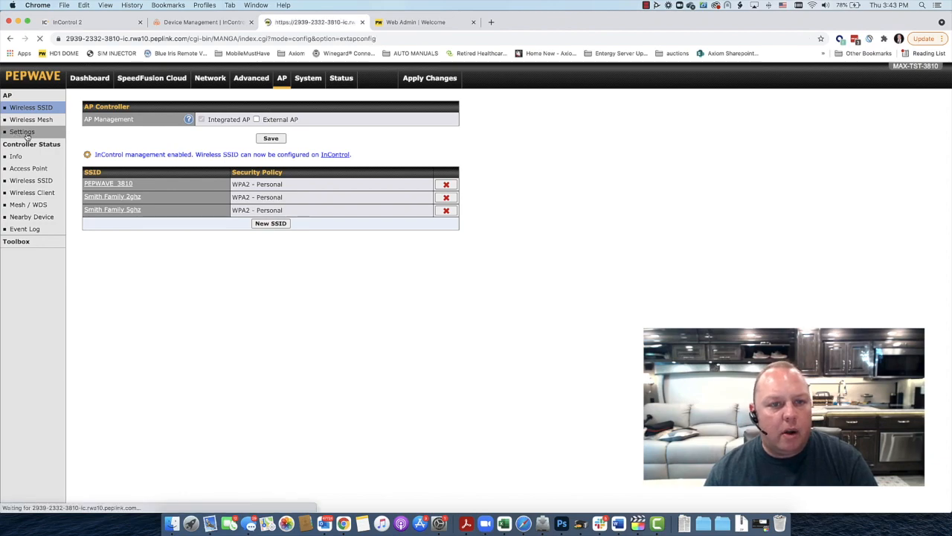
- In AP Settings, assign Smith Family 2ghz to 2.4 GHz only and Smith Family 5ghz to 5 GHz only
click(21, 131)
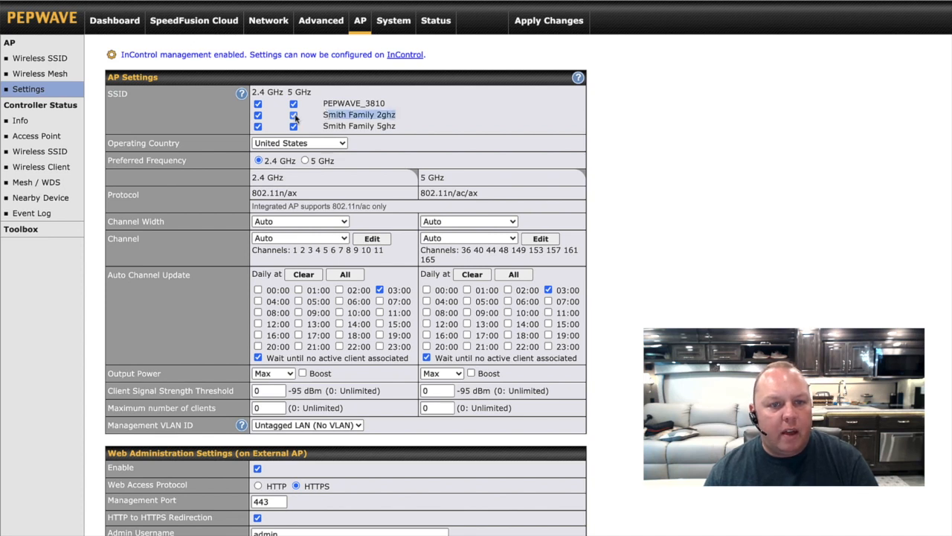
click(293, 116)
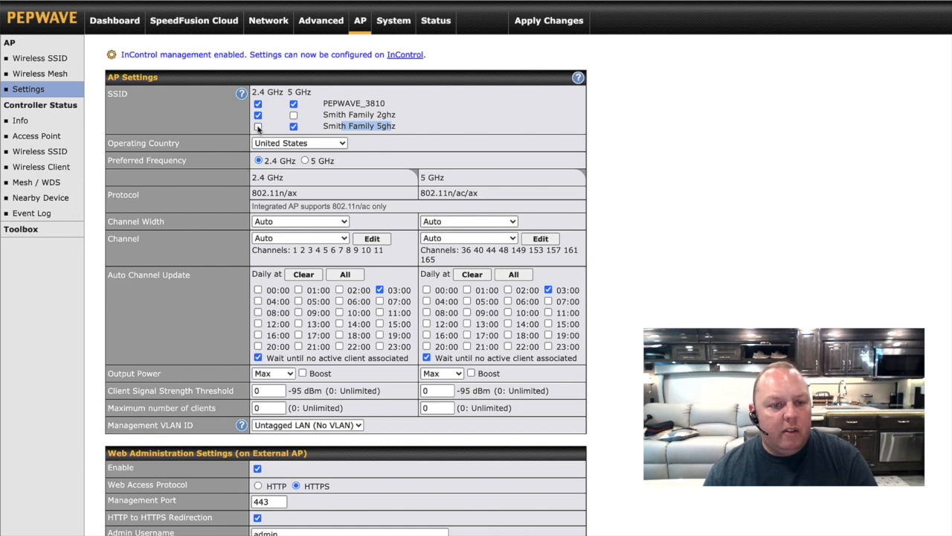
click(257, 125)
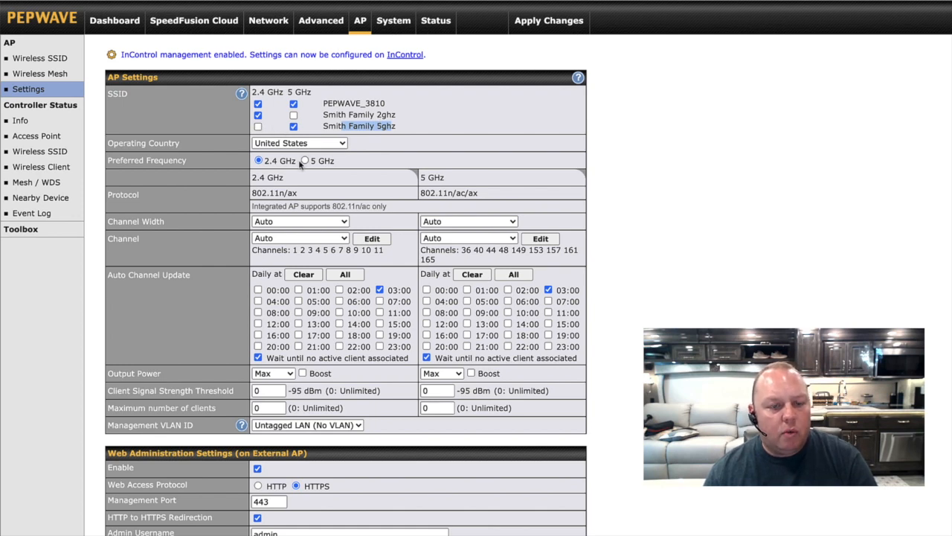
- Save the AP band assignments so they await applying
scroll(down, 3)
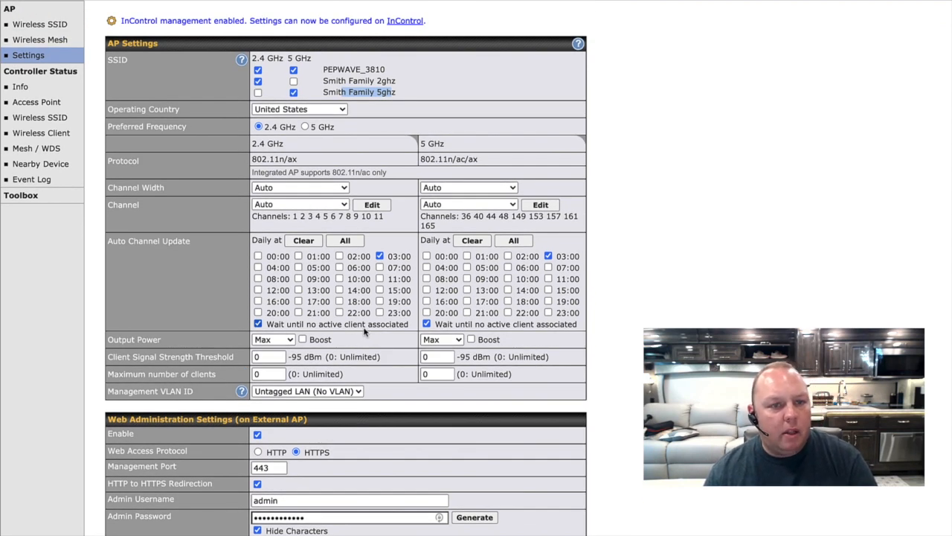
scroll(up, 3)
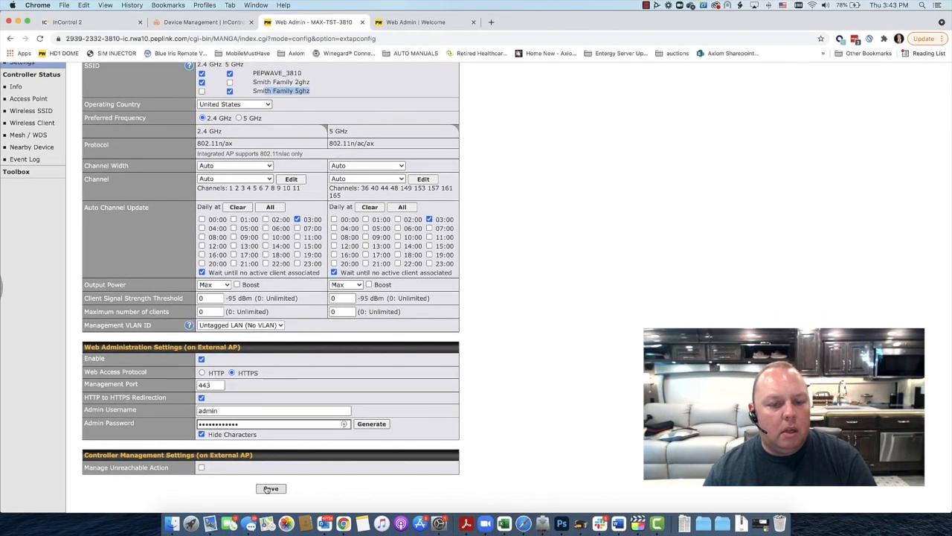
scroll(up, 3)
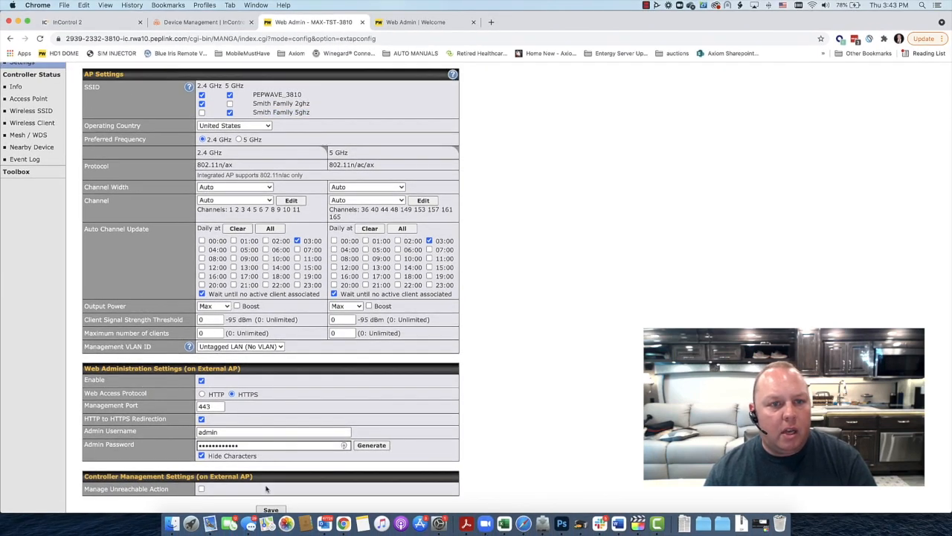
click(271, 509)
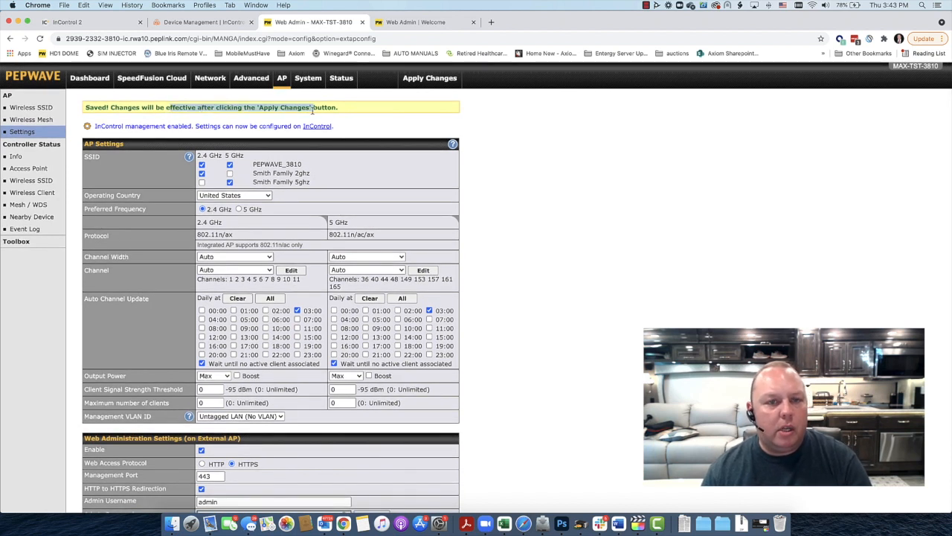
mouse_move(331, 113)
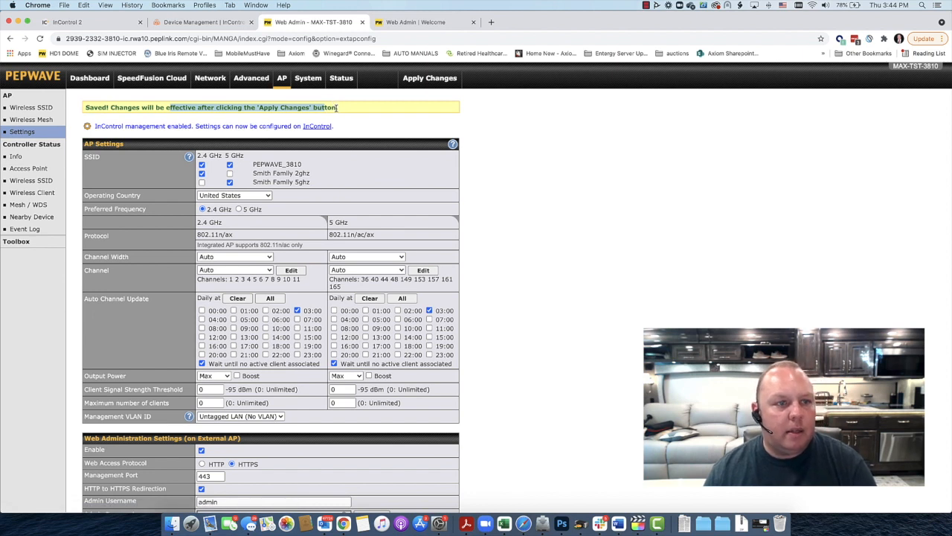
mouse_move(31, 107)
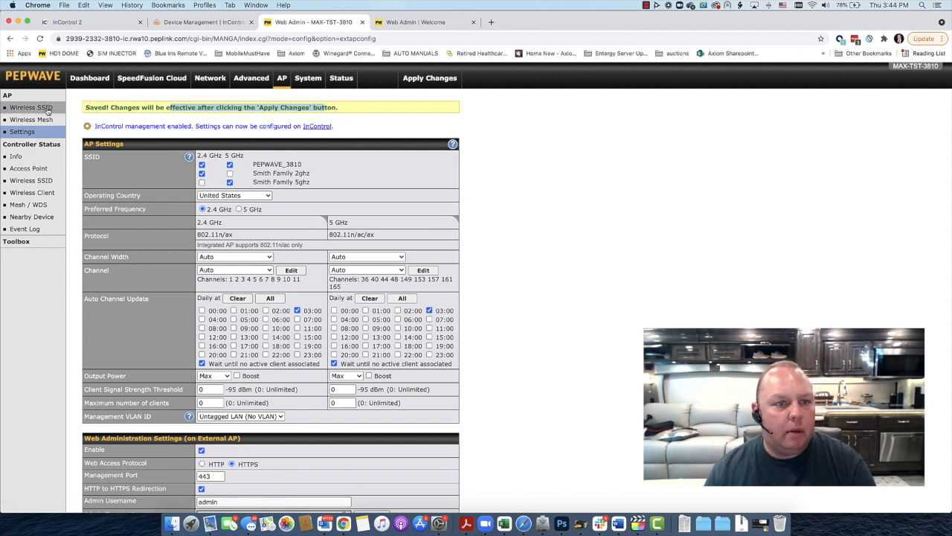
- Delete the default PEPWAVE_3810 SSID from the Wireless SSID list
click(31, 107)
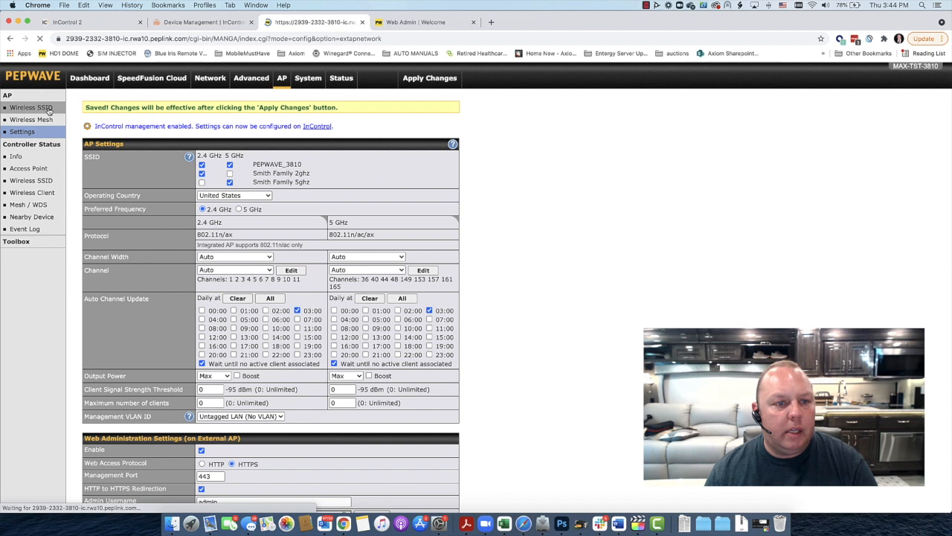
click(32, 107)
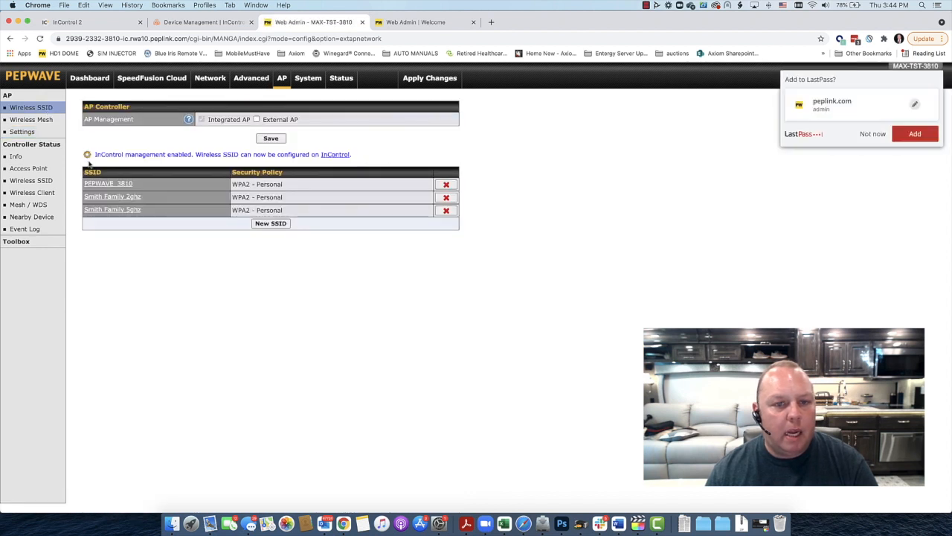
mouse_move(395, 188)
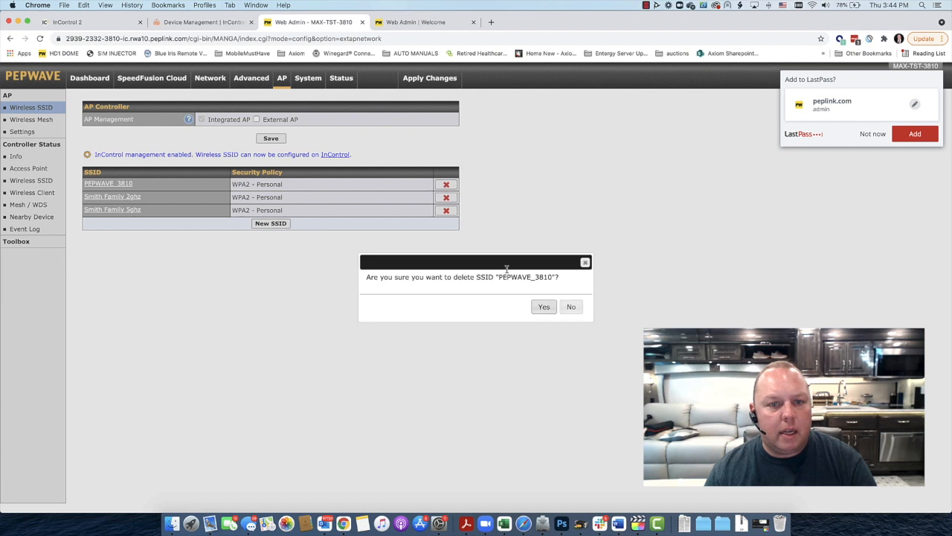
click(543, 307)
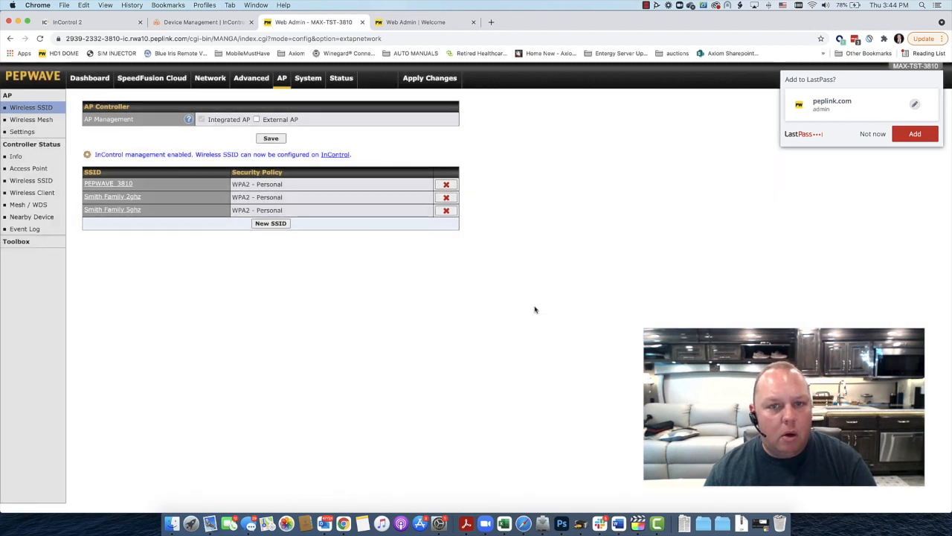
click(446, 185)
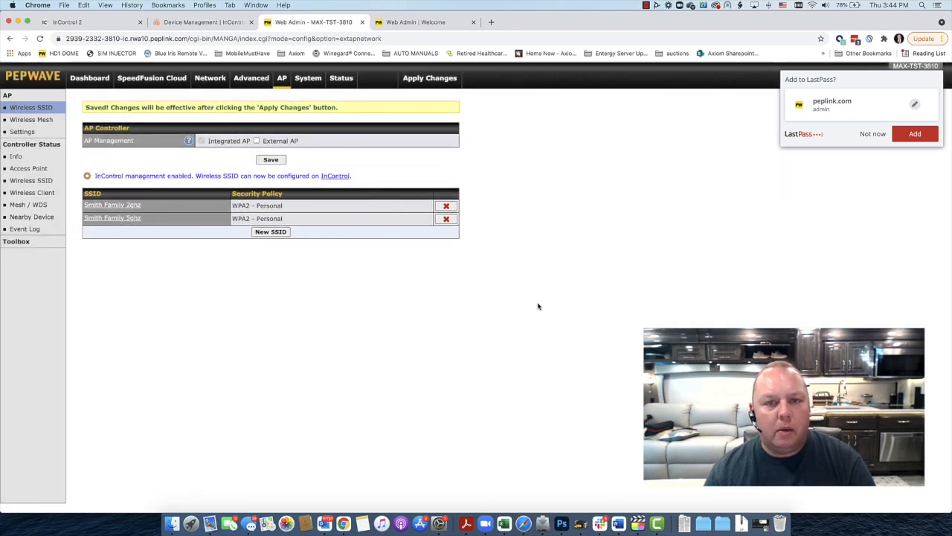
mouse_move(428, 77)
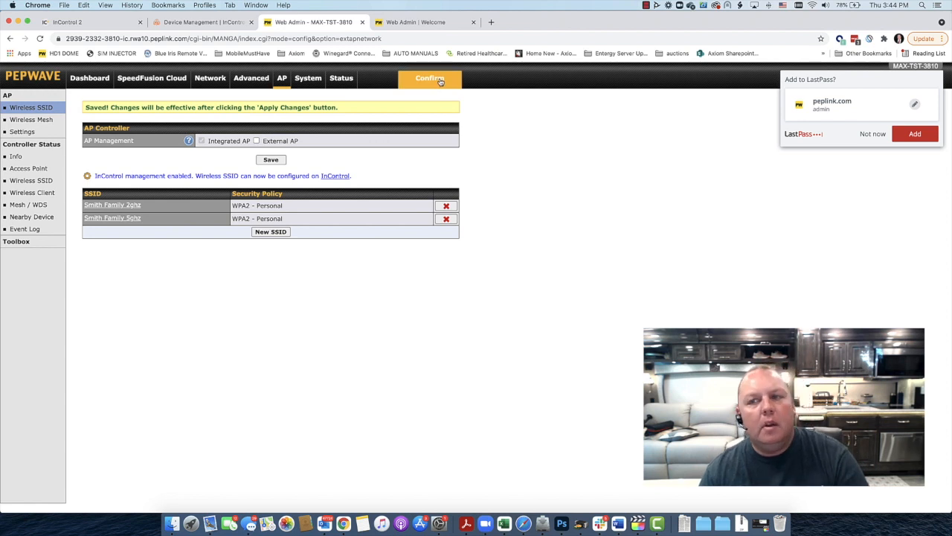
- Apply the saved changes to the router and decline the LastPass save offer
click(428, 77)
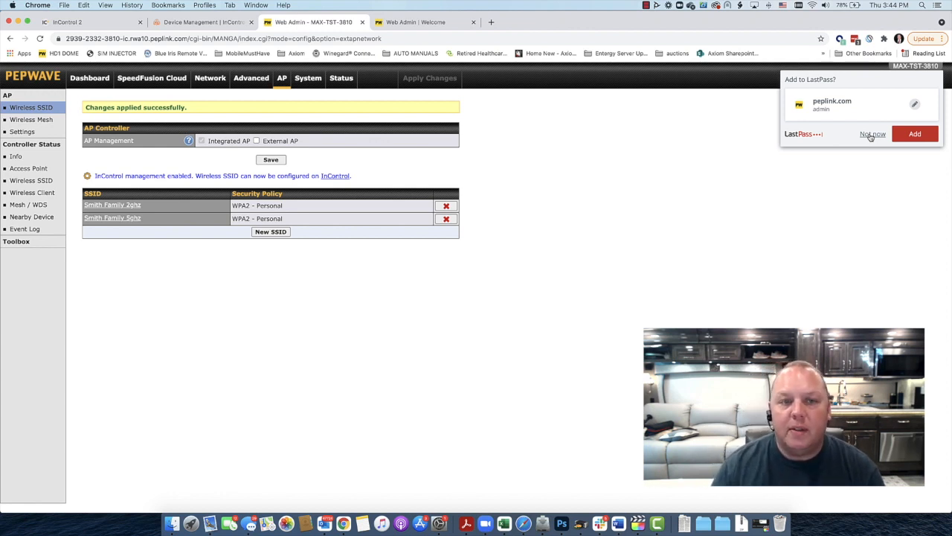
click(872, 133)
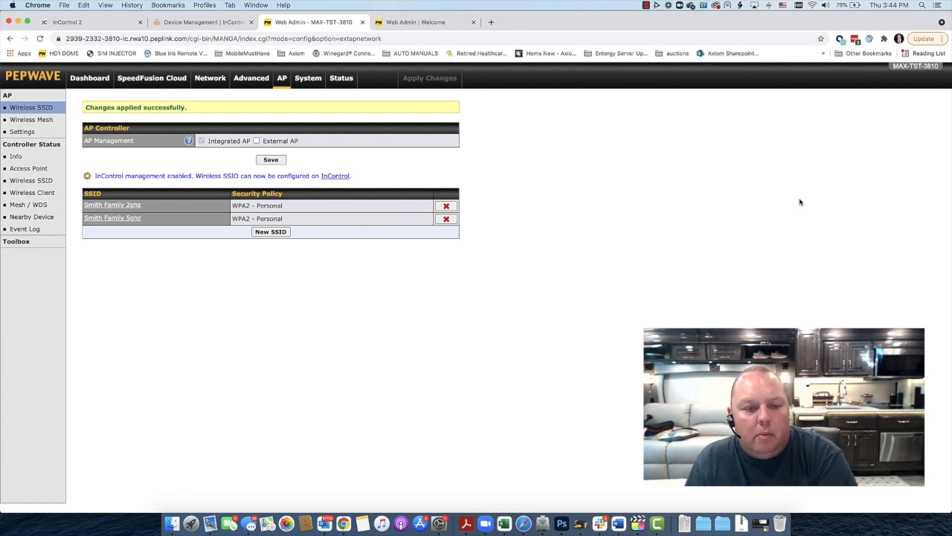
mouse_move(811, 170)
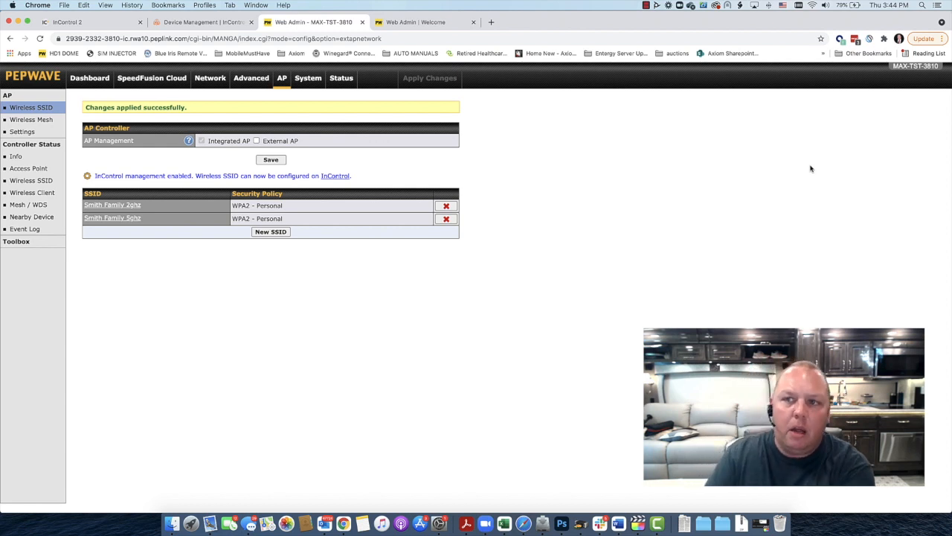
click(812, 6)
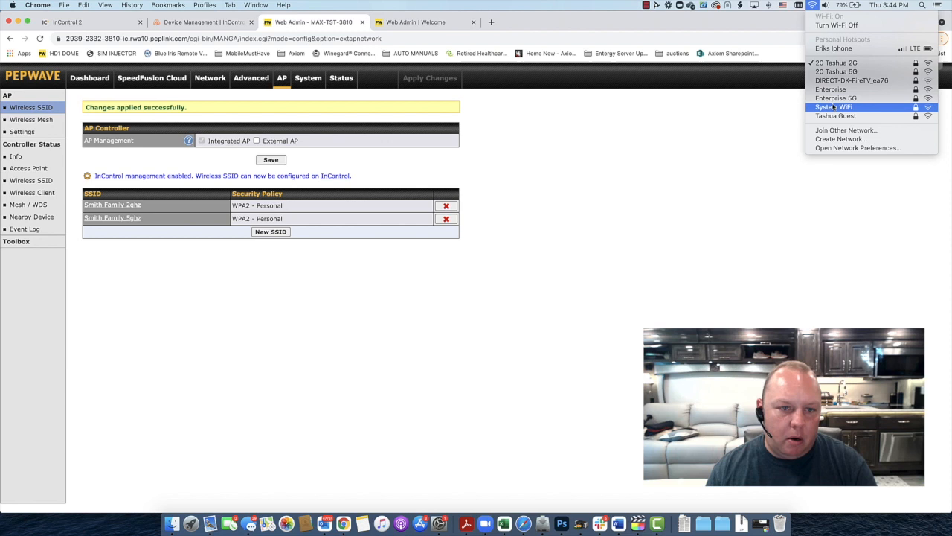
mouse_move(831, 90)
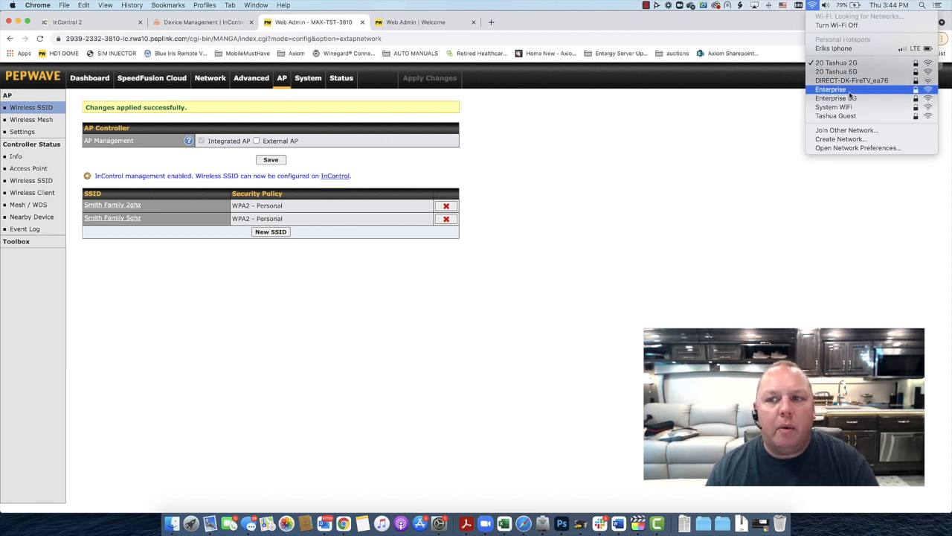
mouse_move(836, 98)
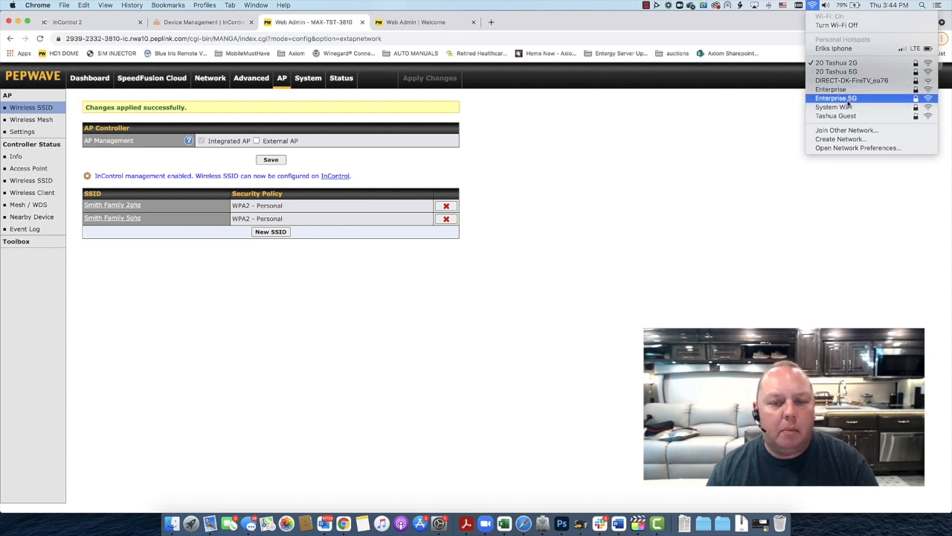
click(833, 107)
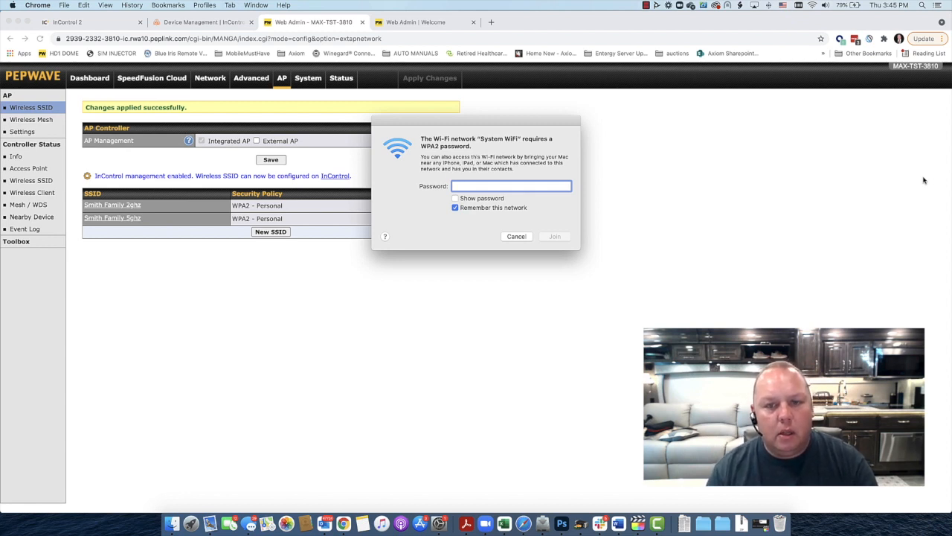
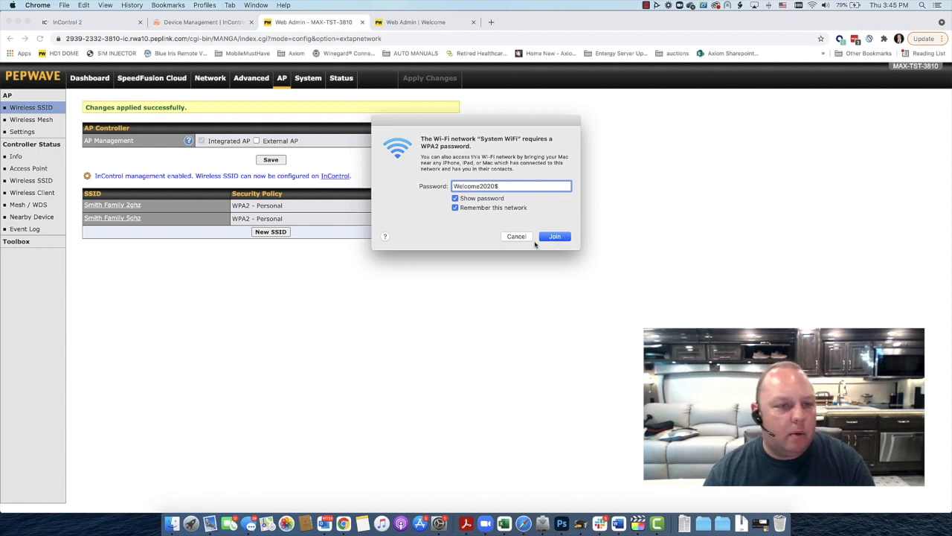
click(516, 235)
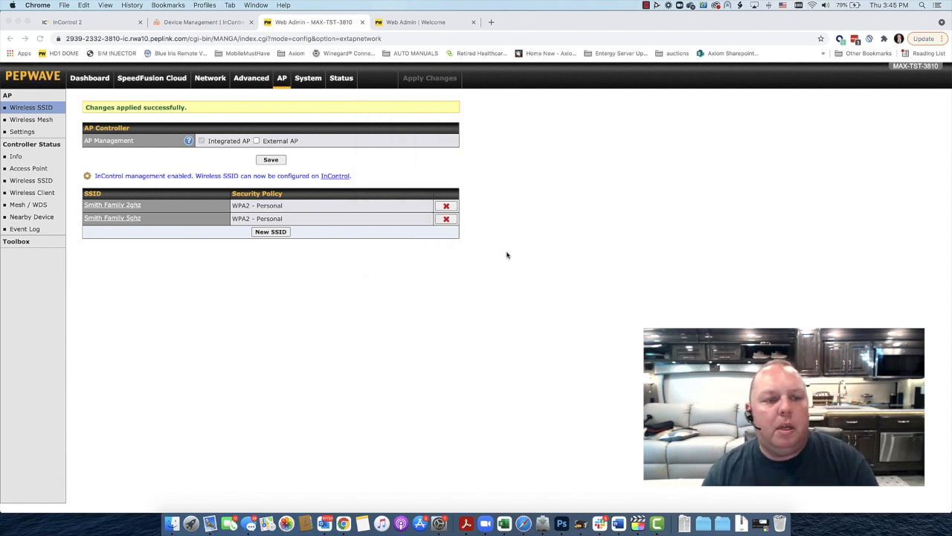
mouse_move(498, 265)
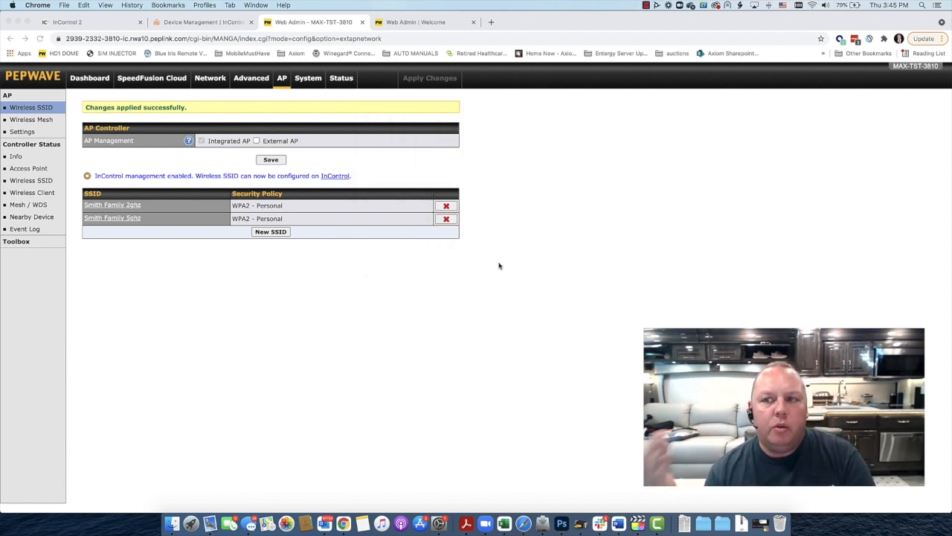
mouse_move(486, 268)
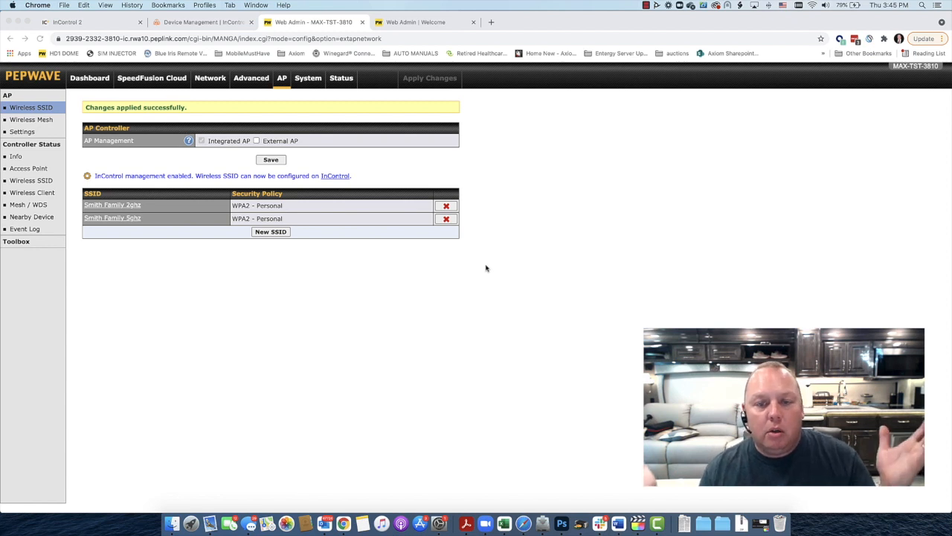